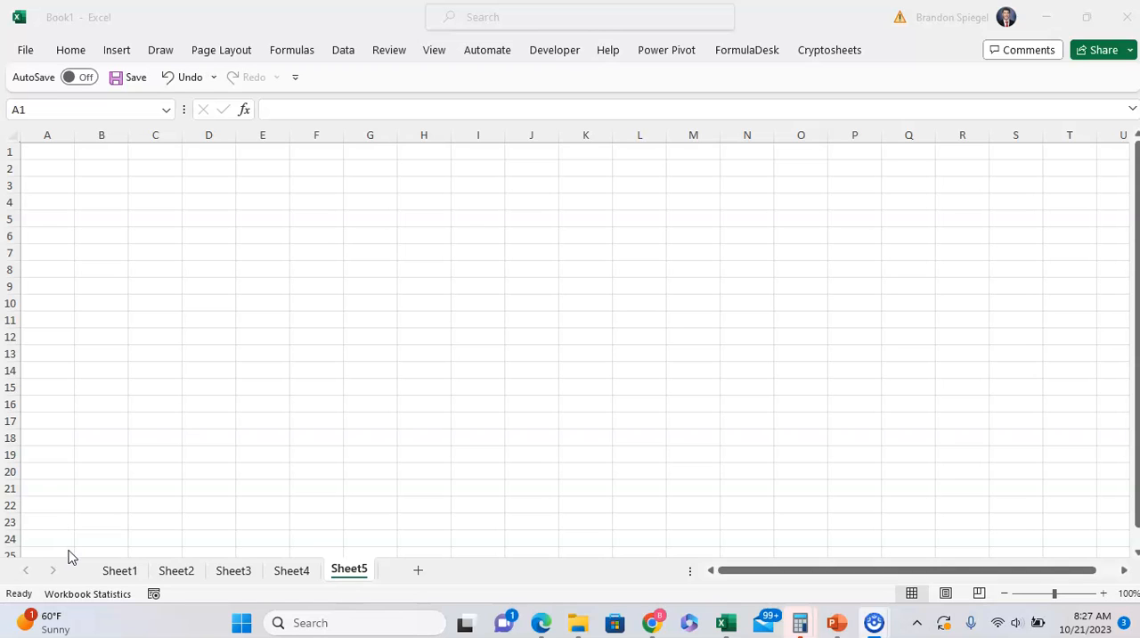
Step: Draw seven rough freehand circles, triangles and quadrilaterals over Sheet5 with the pen
left_click(208, 269)
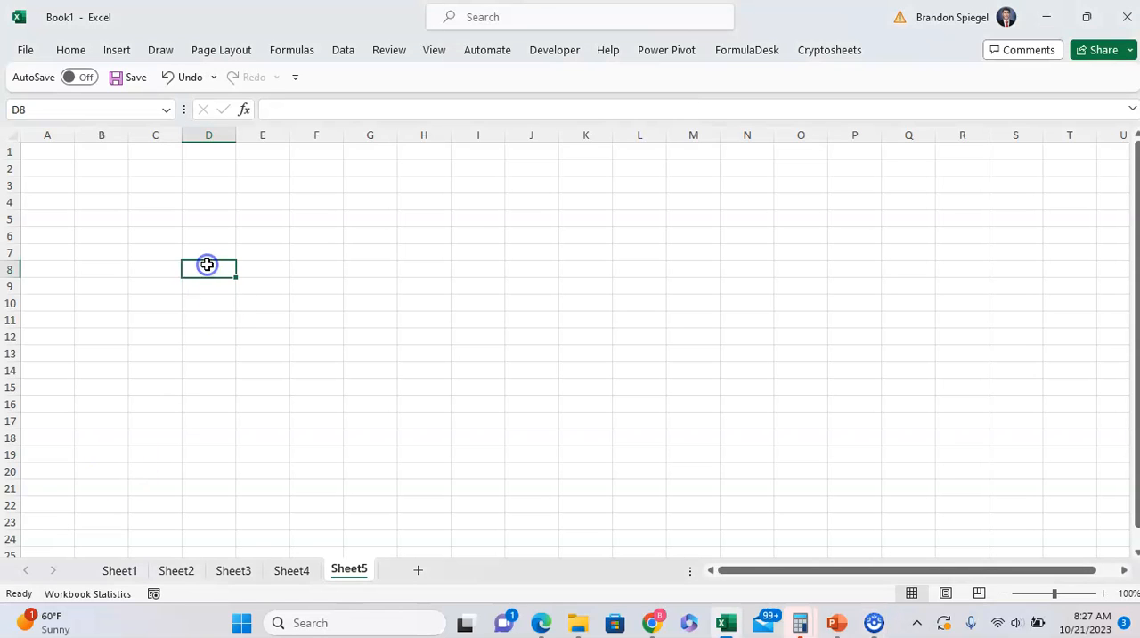
left_click(160, 50)
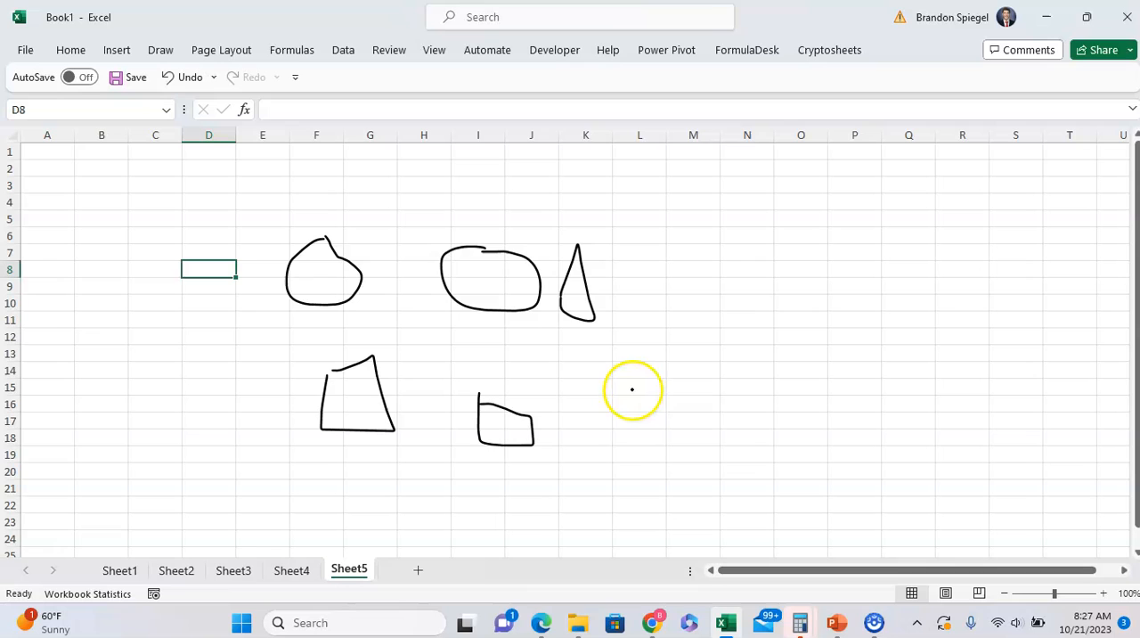
left_click_drag(633, 389, 690, 445)
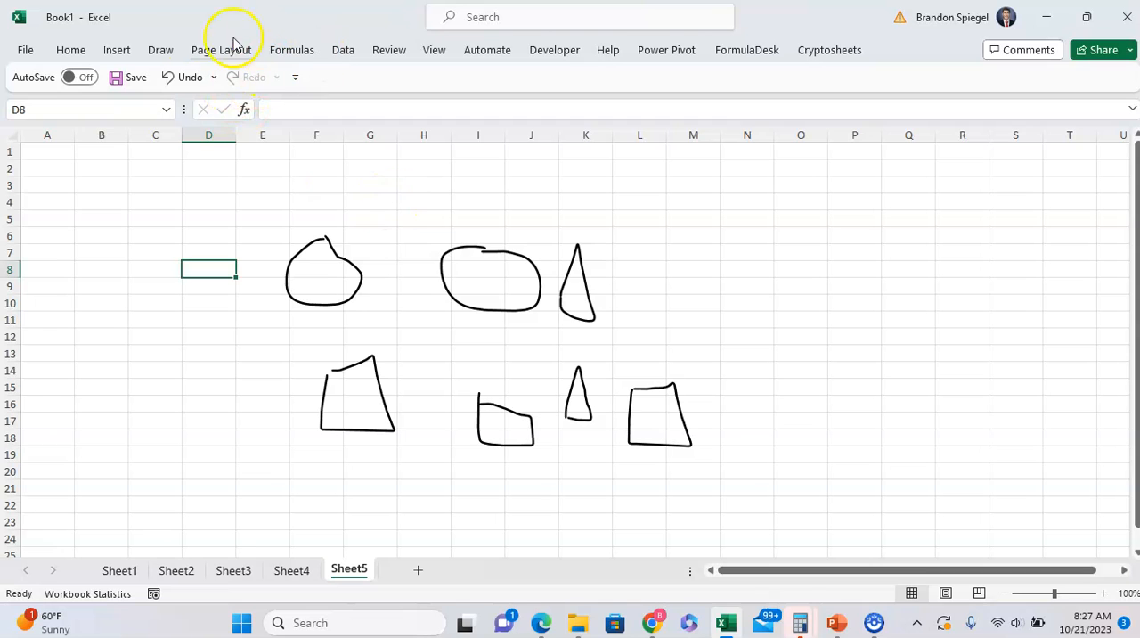
left_click(160, 49)
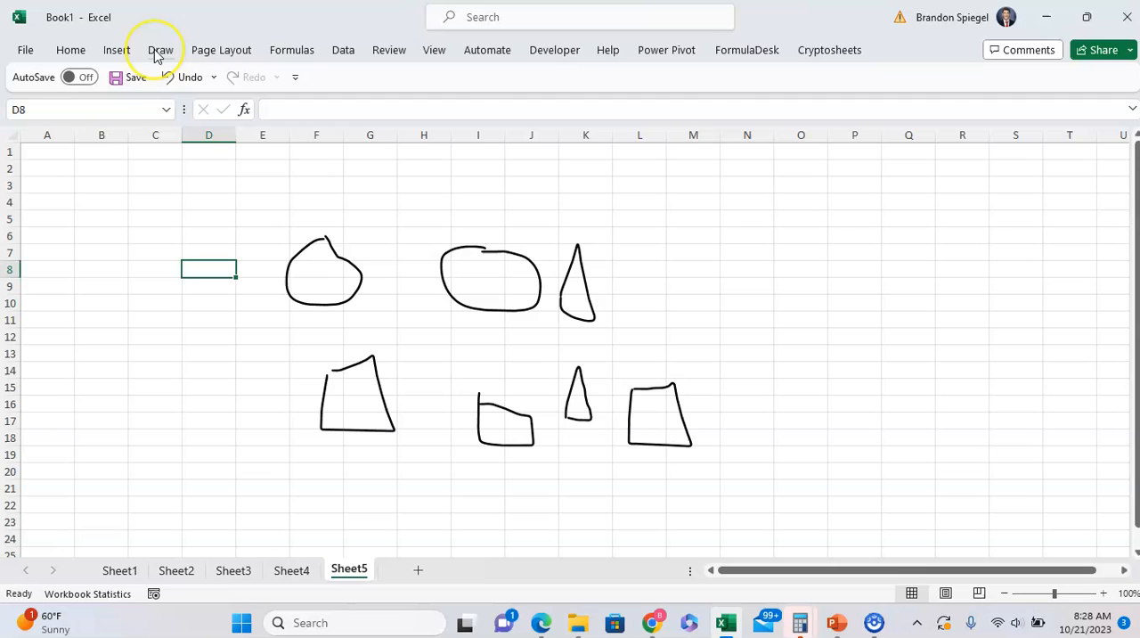
Step: Use Ink to Shape to turn five sketches into a circle, oval, two triangles and a rectangle
left_click(161, 49)
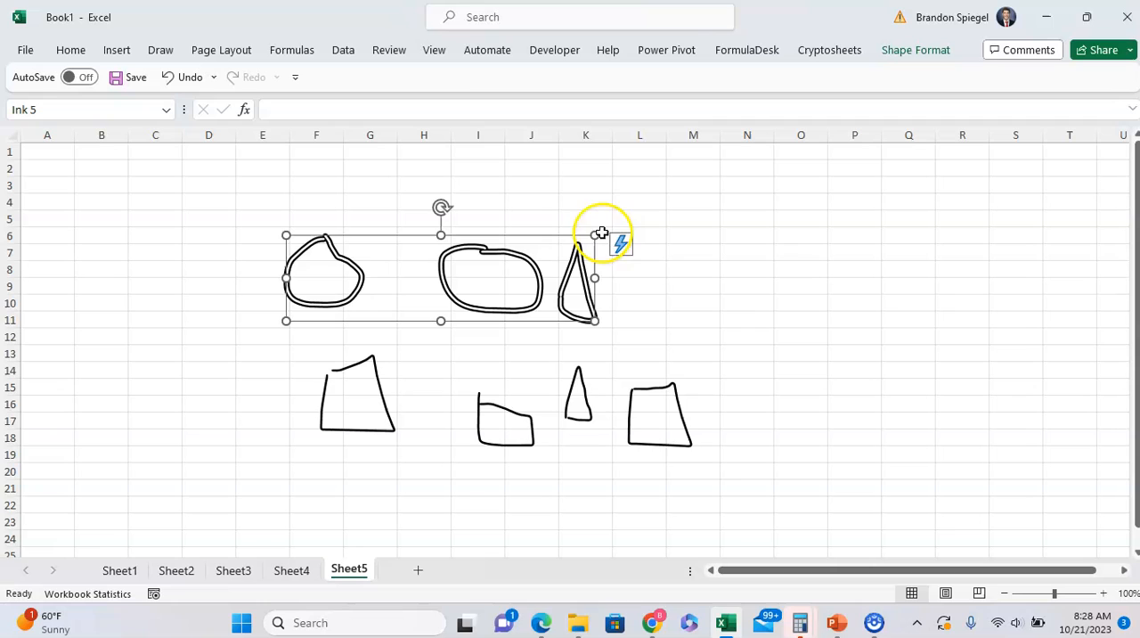
left_click(619, 239)
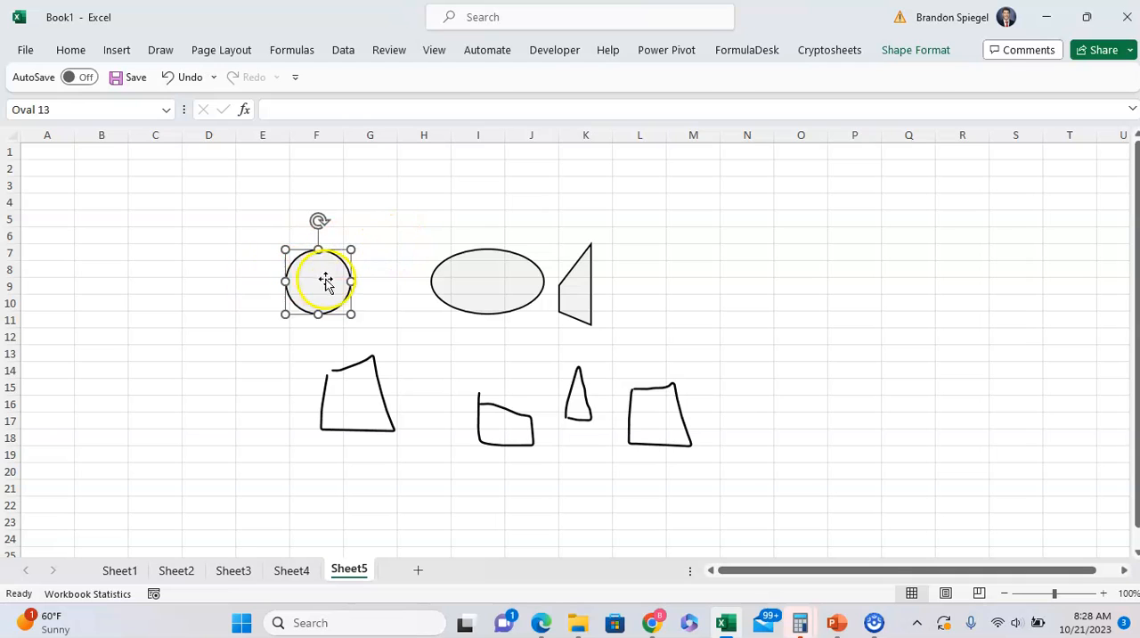
left_click(462, 385)
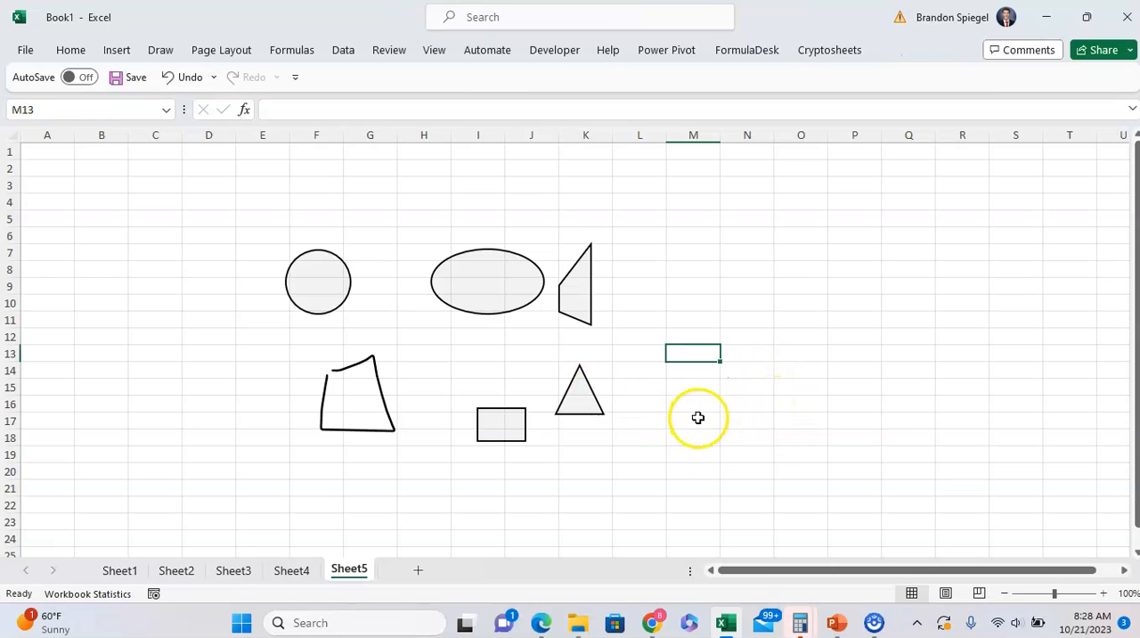
left_click(356, 392)
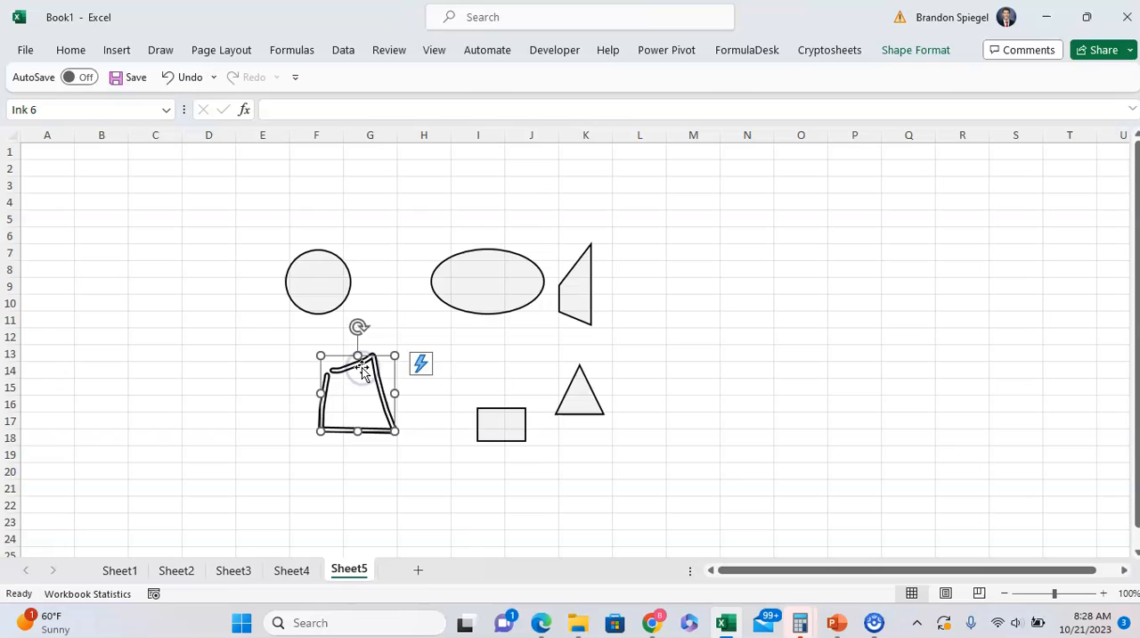